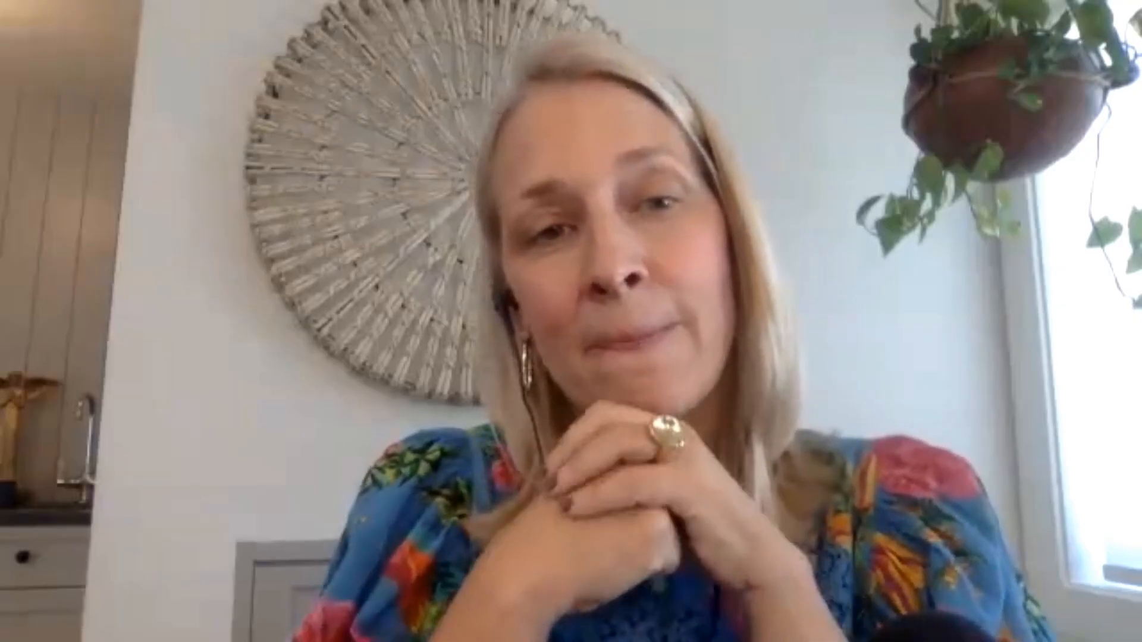
# Stop the video so the speaker's live feed is replaced by the camera-off icon.
pyautogui.click(571, 321)
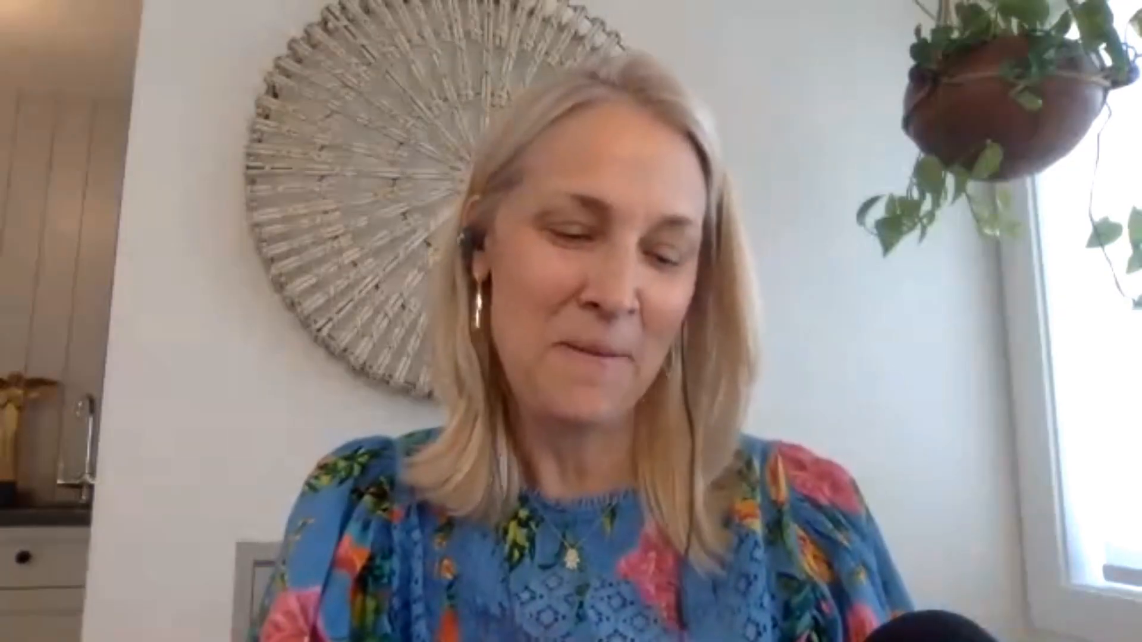
pyautogui.click(571, 321)
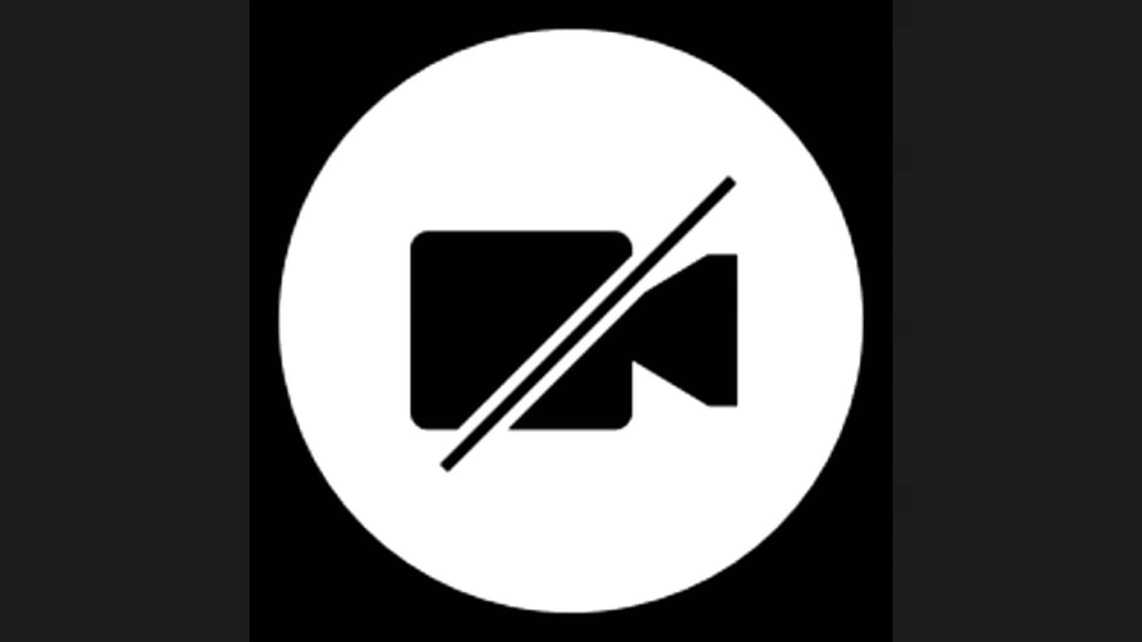